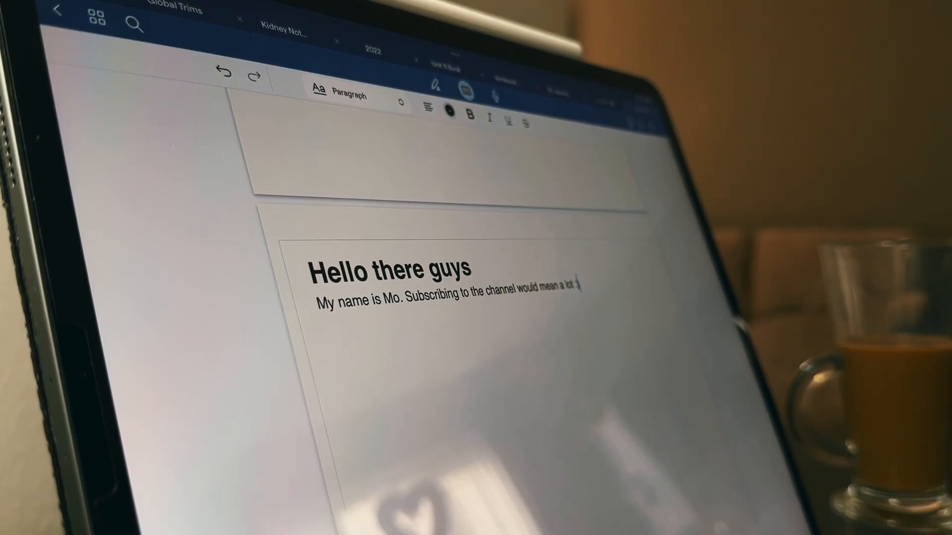
Type the line 'I like playing football bec…' below the intro sentence
text(I like)
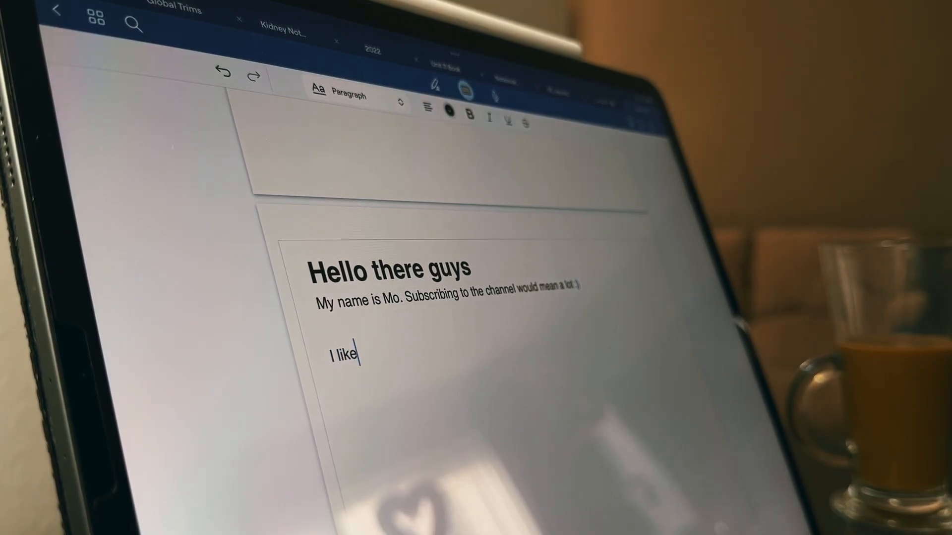
text(playing)
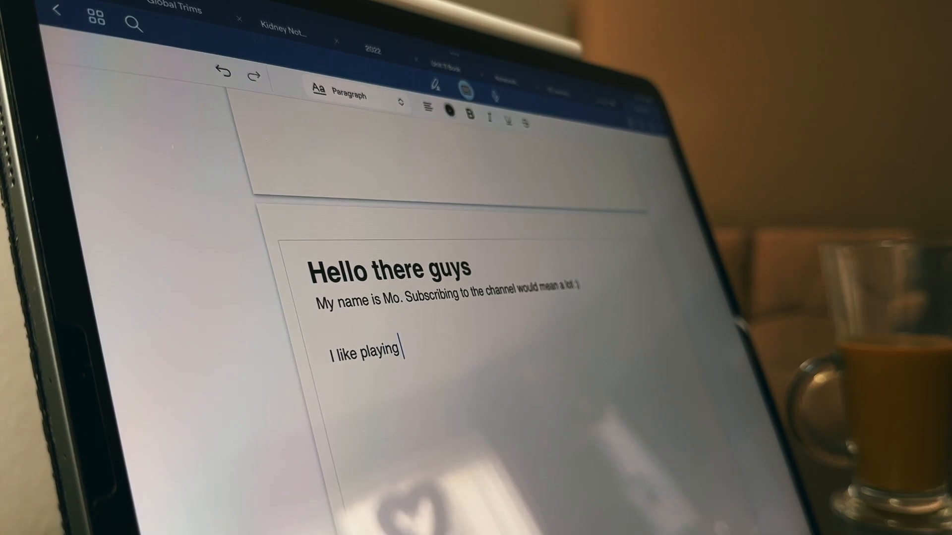
text(football bec)
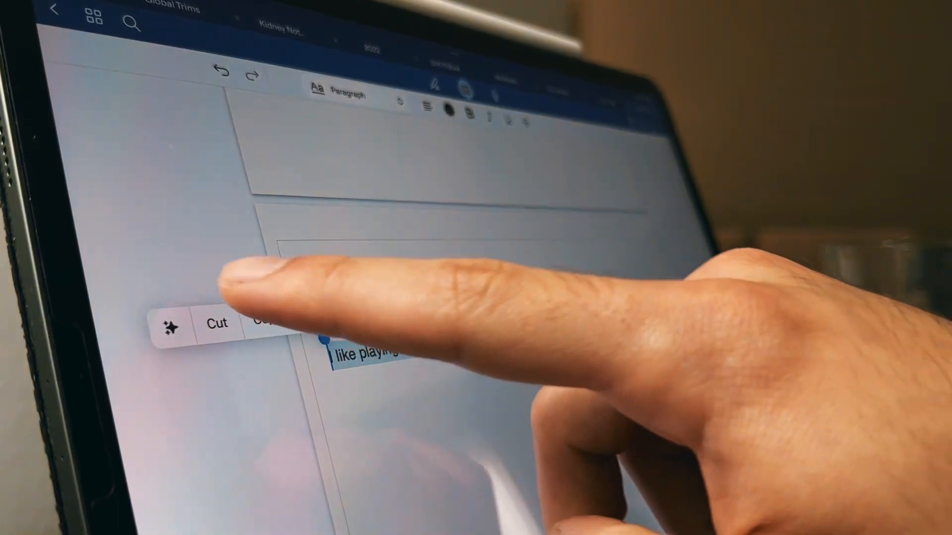
Apply an AI rewrite from the sparkle Review & Edit menu to the football paragraph
click(171, 325)
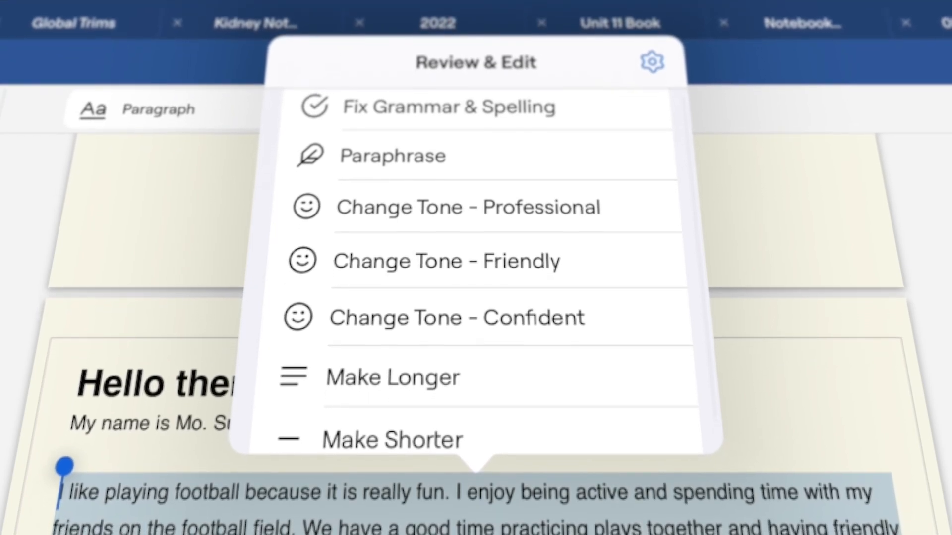
click(393, 376)
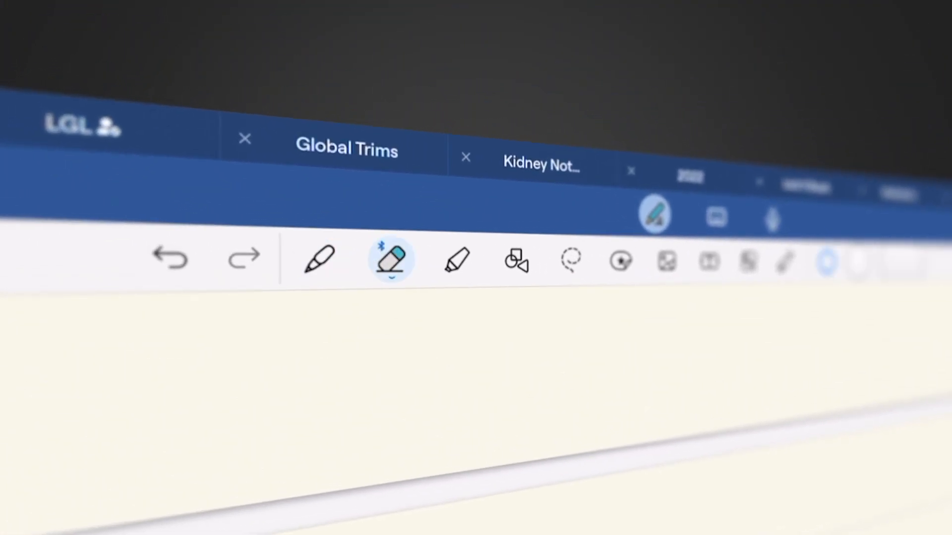
Pick the handwriting pen and write 'This is int…' on the blank page
click(318, 259)
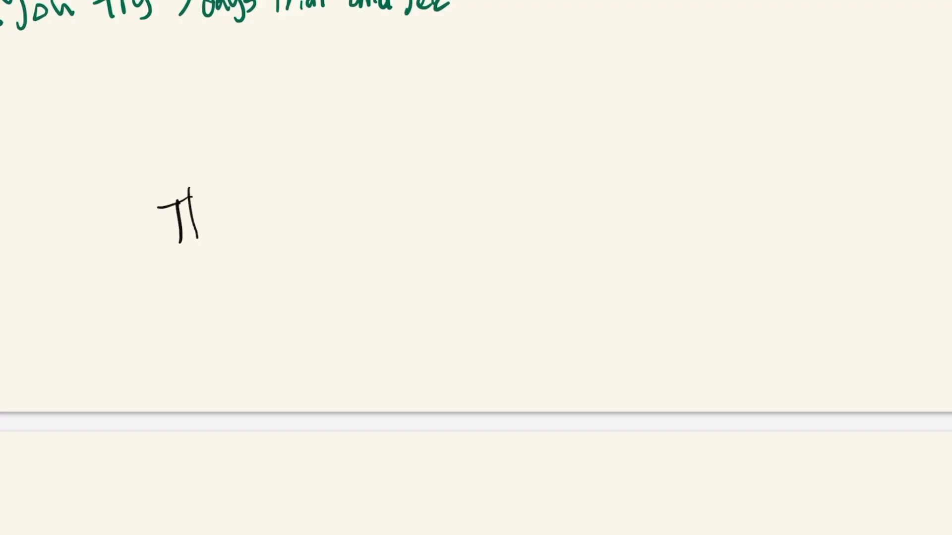
text(This is int)
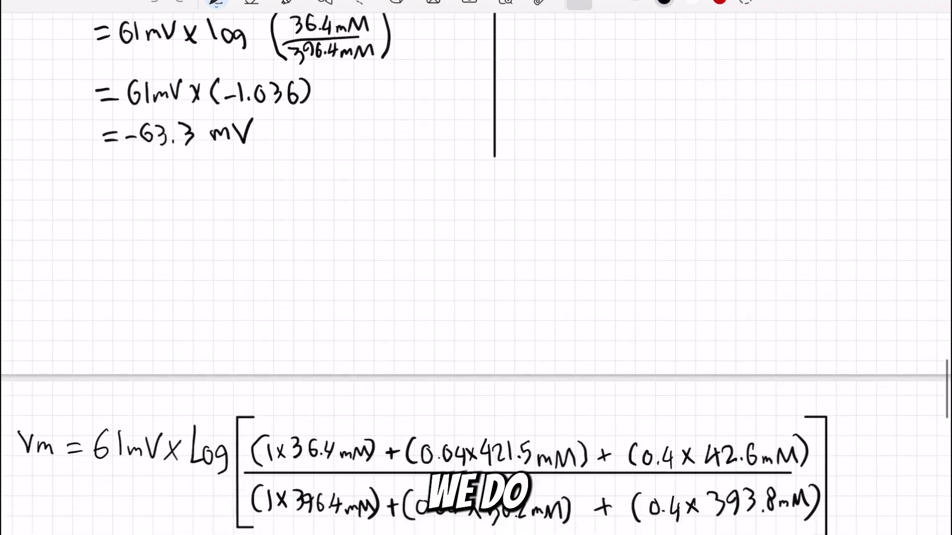
Scroll down through the maths notes past the −54.8 Vm result and speed calculations
scroll(down, 3)
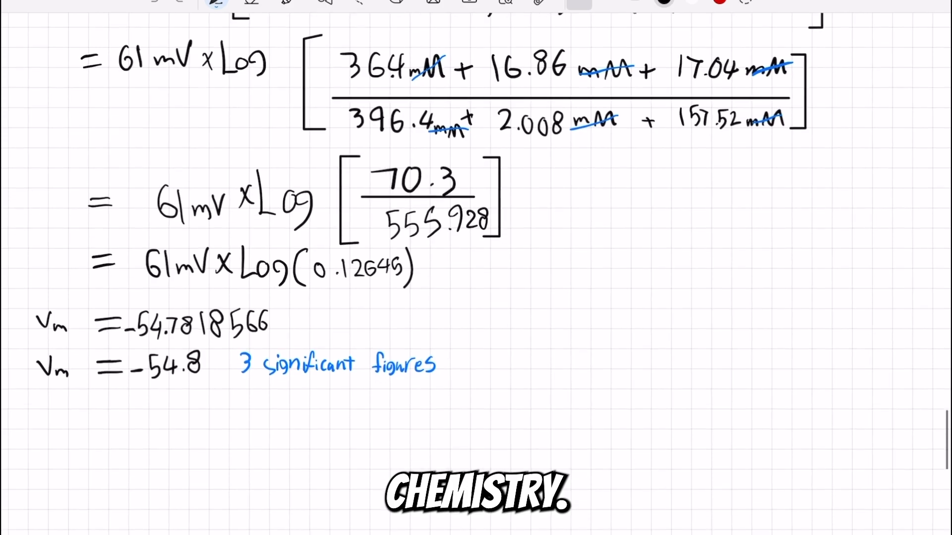
scroll(down, 3)
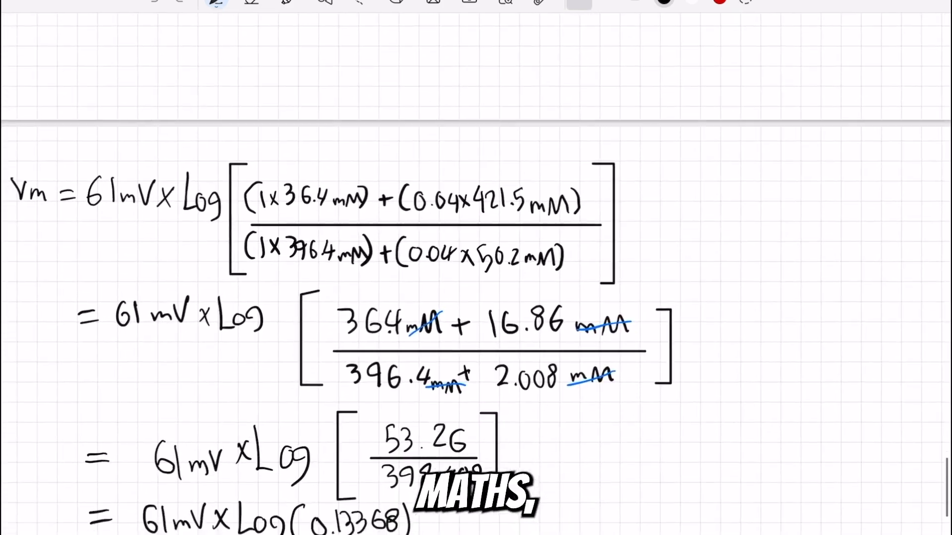
scroll(down, 3)
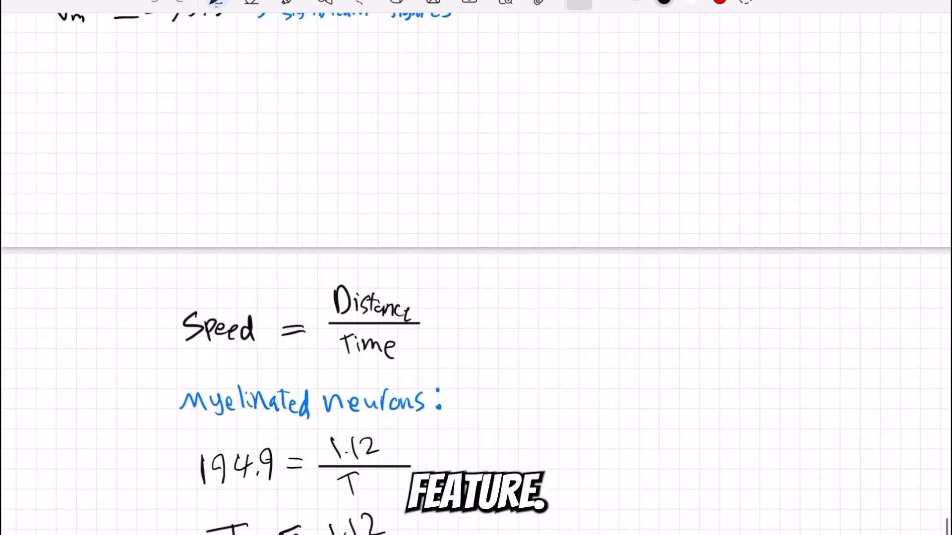
scroll(down, 3)
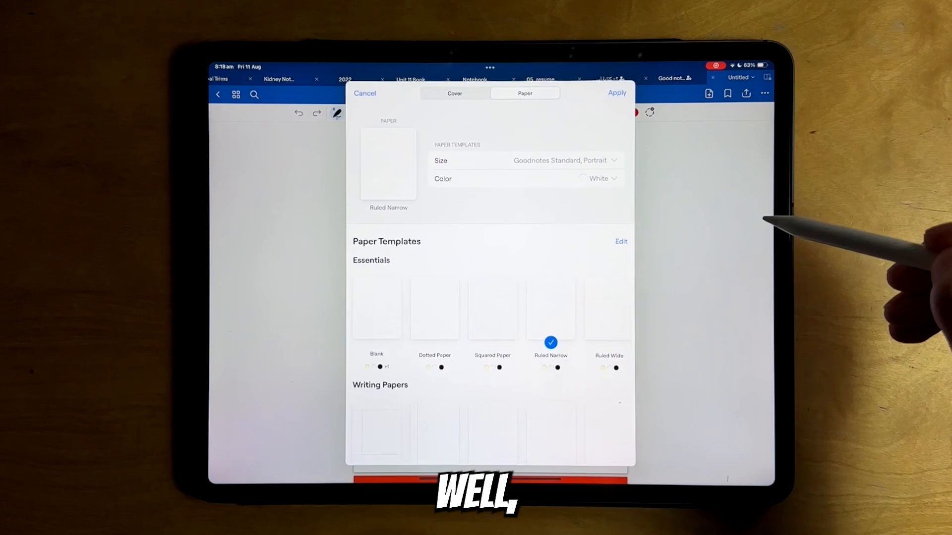
View the Yellow/White/Black paper colours, close templates, and skip the subscription offer
click(599, 178)
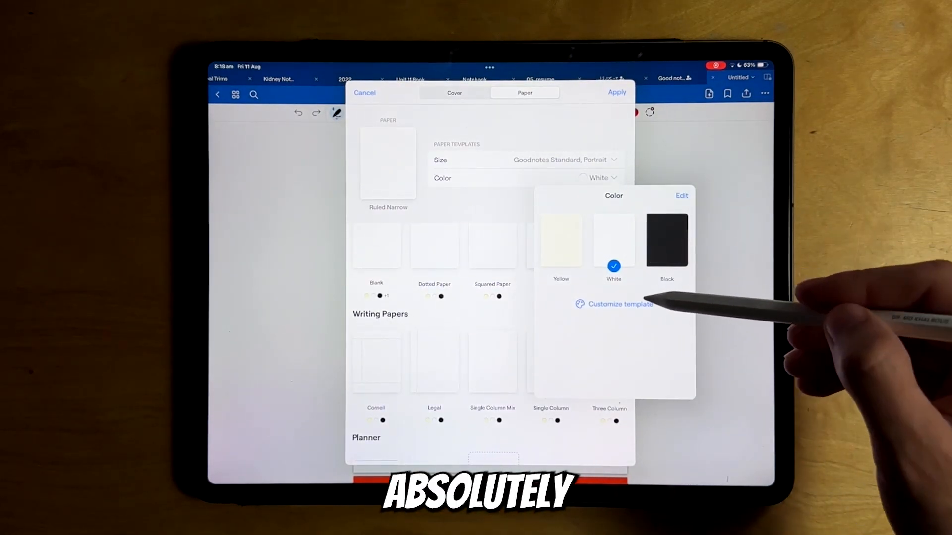
click(619, 304)
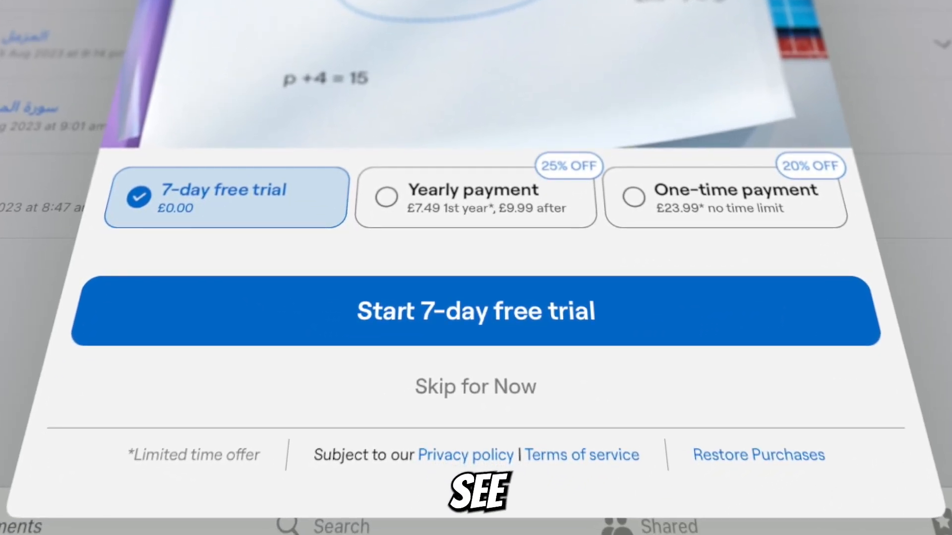
click(476, 387)
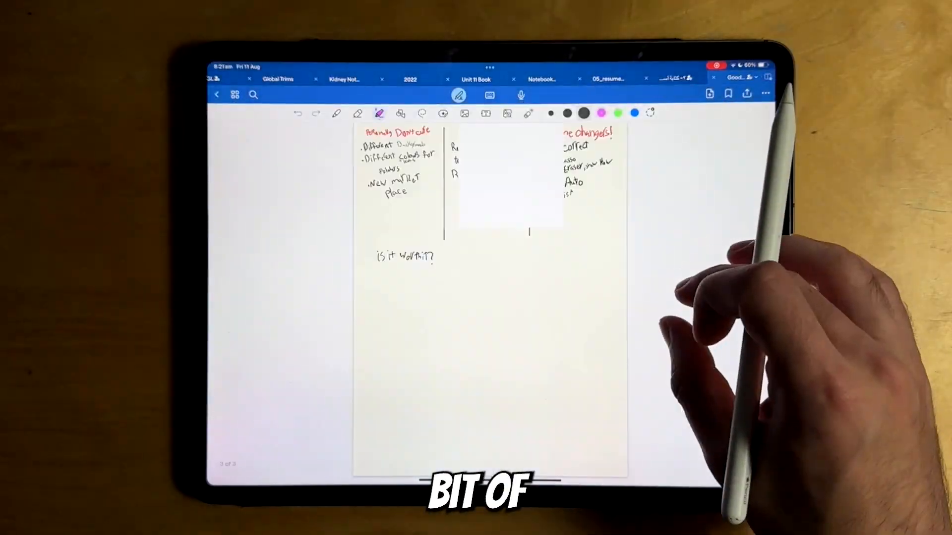